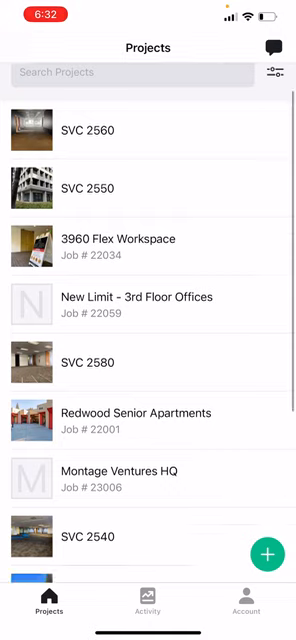
Step: Scroll through the project list down to the 3960 Flex Workspace project
scroll("down", 3)
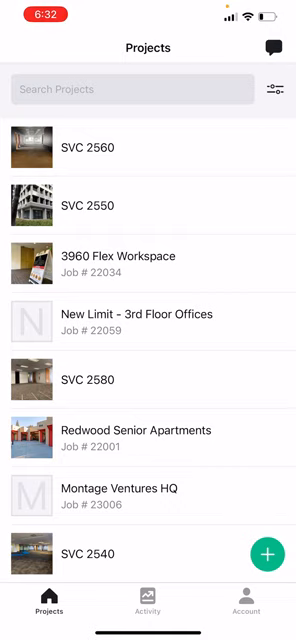
scroll("down", 3)
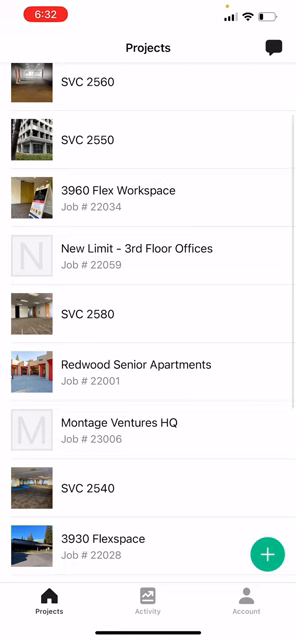
scroll("down", 3)
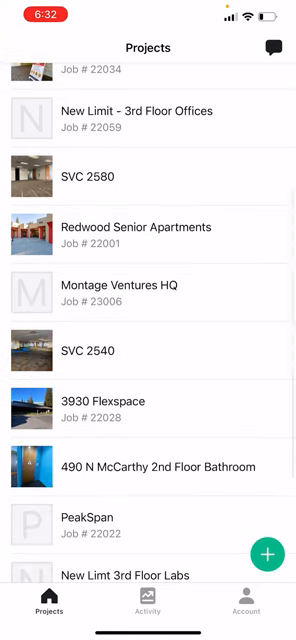
scroll("down", 3)
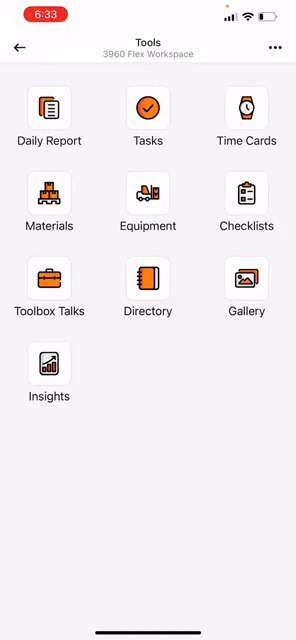
Step: Review the 2/21/23 Work Logs down to Terry Mechanical and The Scaffold Works
left_click(48, 108)
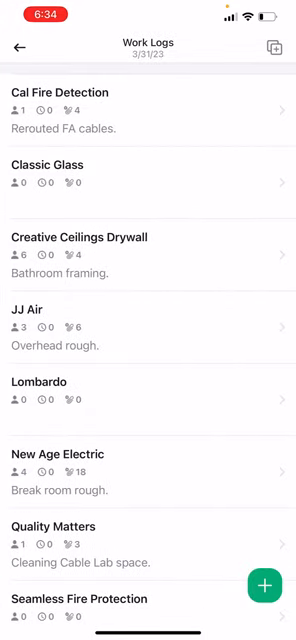
scroll("down", 3)
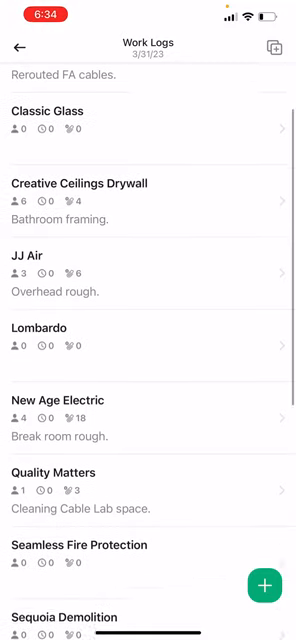
scroll("down", 3)
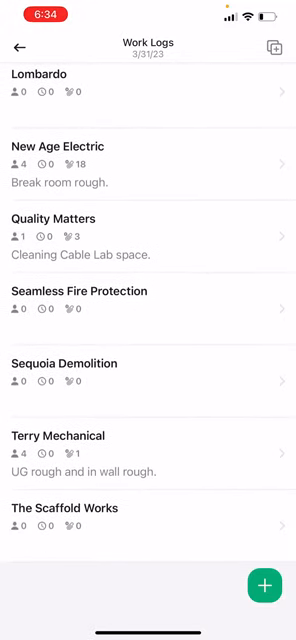
scroll("down", 3)
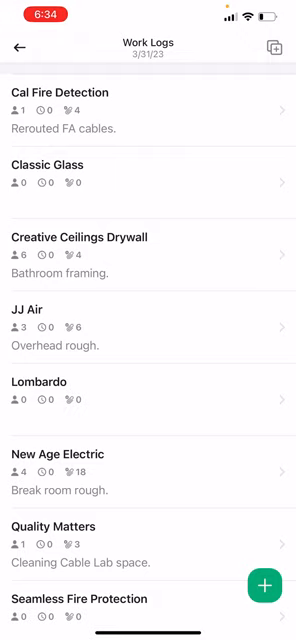
Step: Edit the Creative Ceilings Drywall log showing quantity 6, 'Bathroom framing.' and photos
left_click(148, 236)
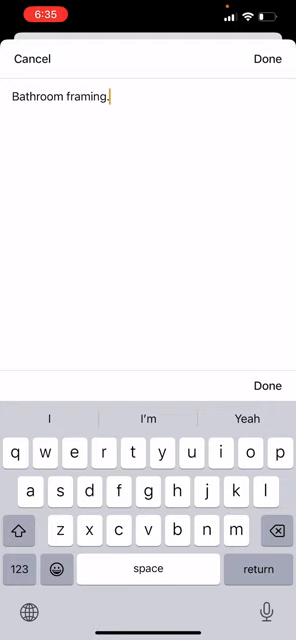
left_click(266, 58)
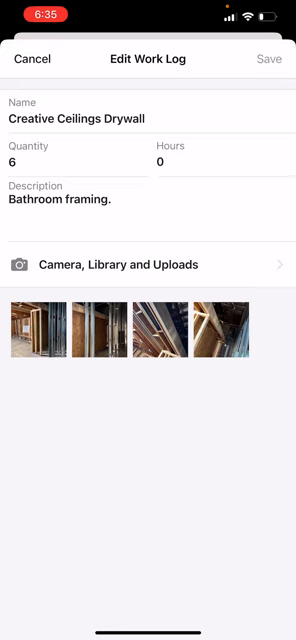
Step: Browse the work log's site photos and dismiss the add-attachment sheet without adding anything
left_click(38, 338)
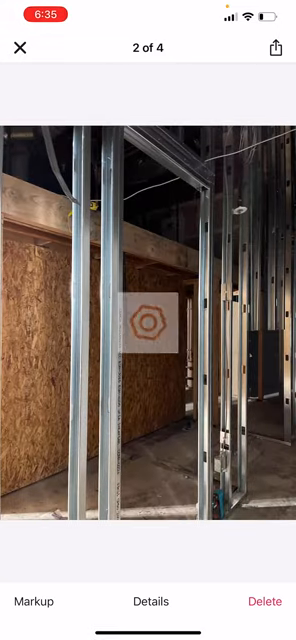
scroll("left", 3)
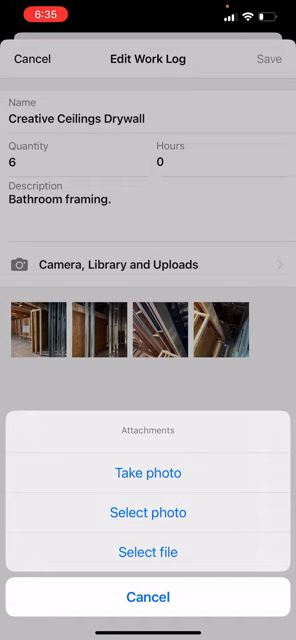
left_click(148, 596)
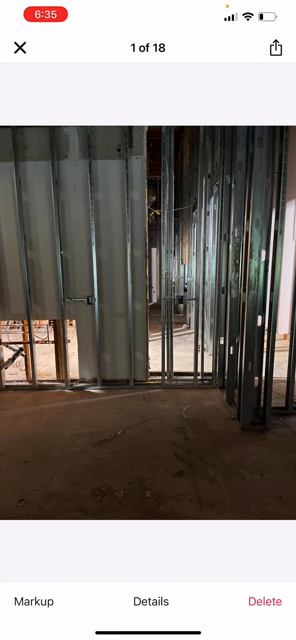
scroll("left", 3)
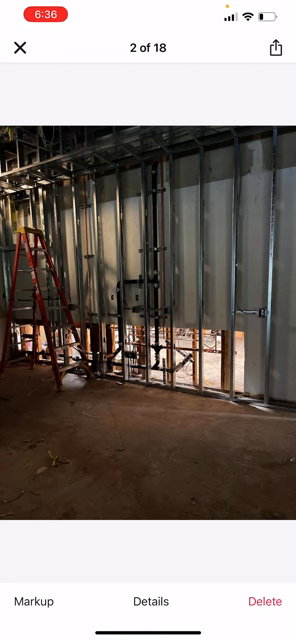
scroll("left", 3)
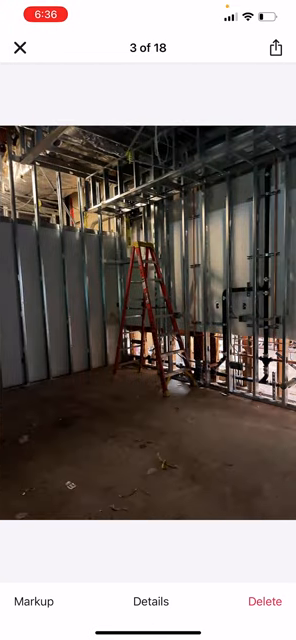
scroll("left", 3)
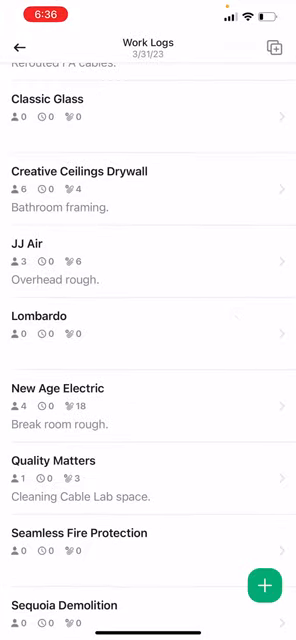
Step: Return from the Work Logs list to the Daily Report to reach its Notes
scroll("down", 3)
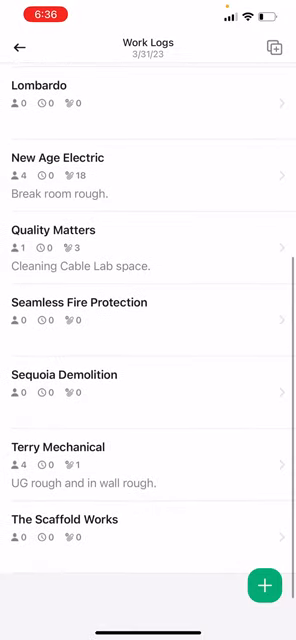
scroll("down", 3)
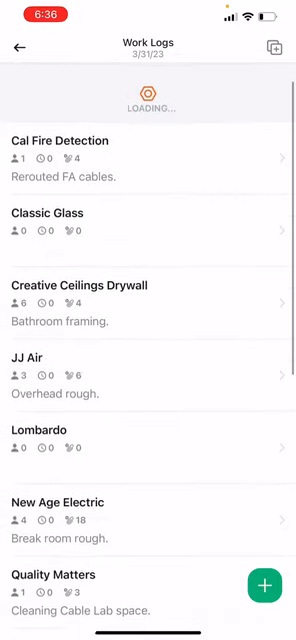
left_click(20, 48)
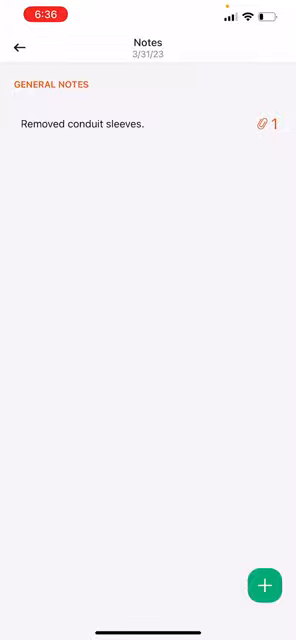
Step: Review the 'Removed conduit sleeves.' general note and close it unchanged
left_click(84, 124)
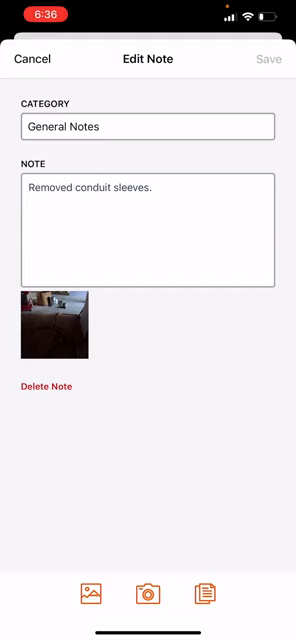
left_click(56, 324)
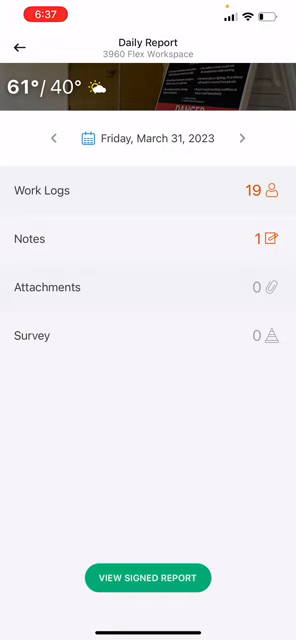
Step: Check the daily report's empty Attachments page and go back
left_click(148, 288)
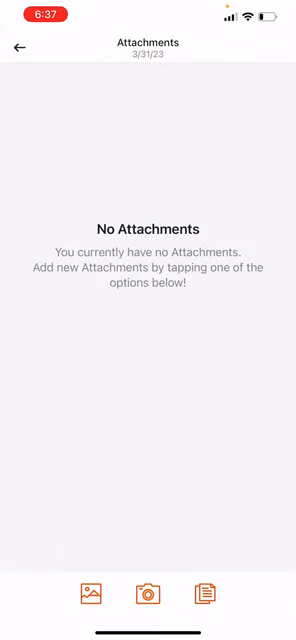
left_click(18, 48)
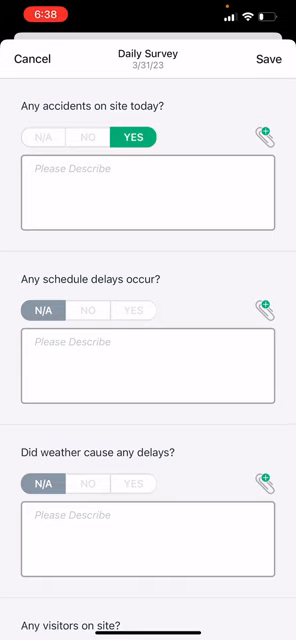
scroll("down", 3)
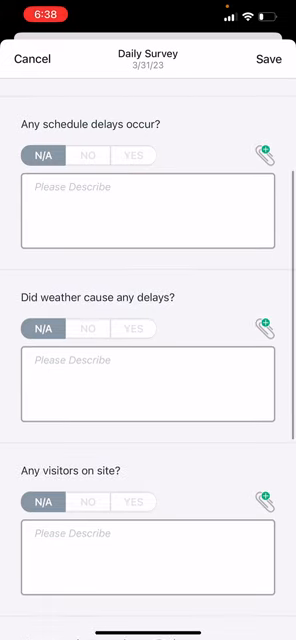
scroll("down", 3)
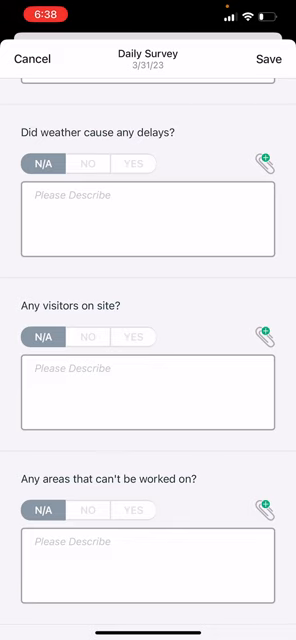
scroll("down", 3)
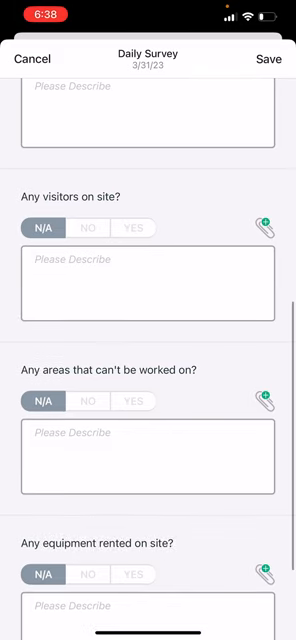
scroll("down", 3)
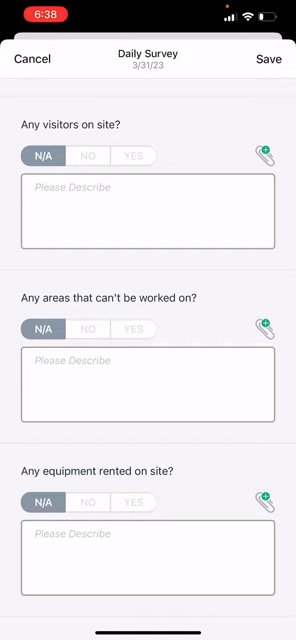
scroll("down", 3)
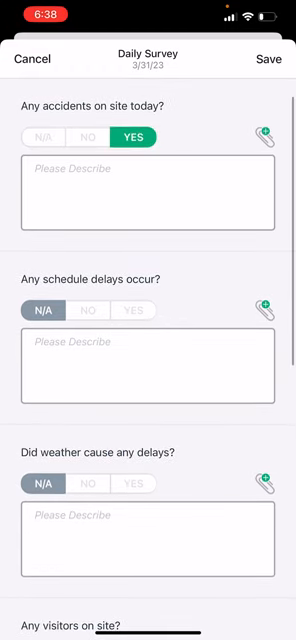
left_click(42, 136)
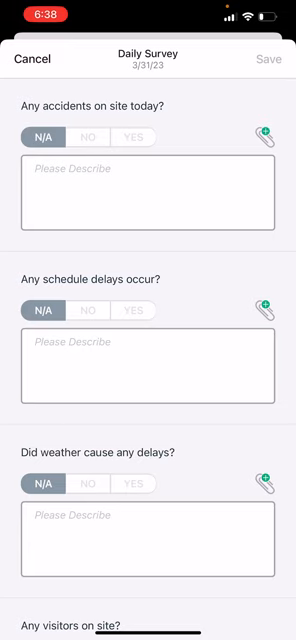
scroll("down", 3)
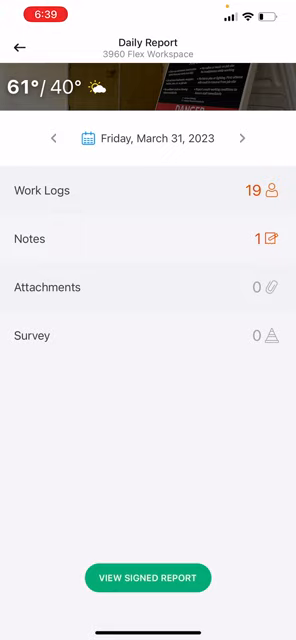
Step: Scroll the signed report preview for 3960 Flex Workspace through its work logs and photos
left_click(148, 578)
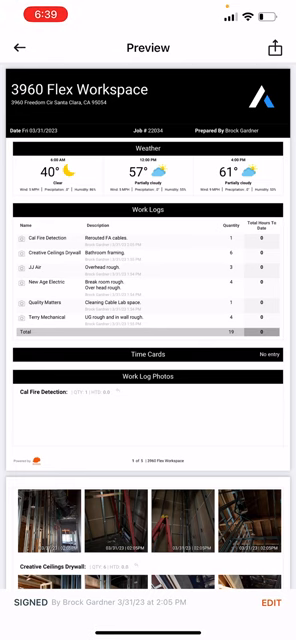
scroll("down", 3)
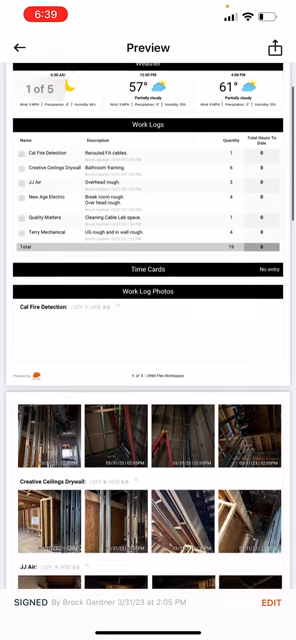
scroll("down", 3)
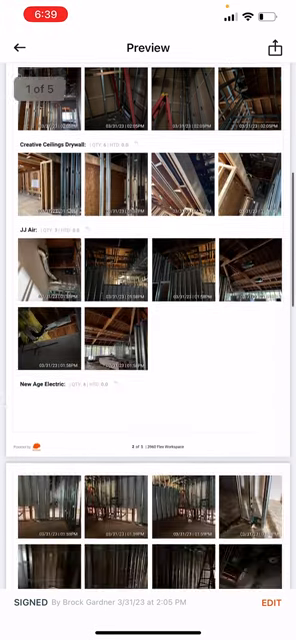
scroll("down", 3)
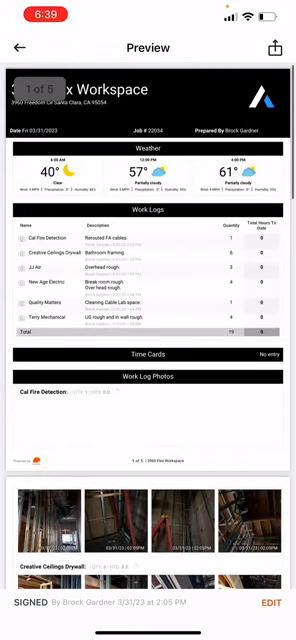
scroll("down", 3)
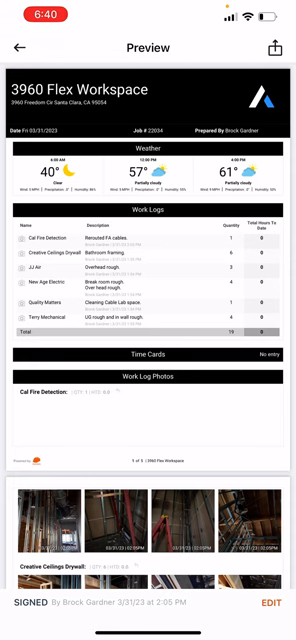
scroll("down", 3)
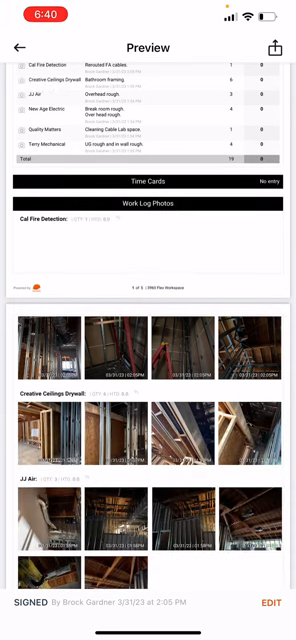
scroll("down", 3)
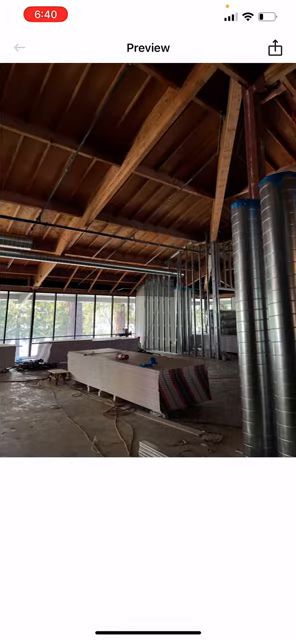
Step: Back out of the preview to Tools and show the Materials log for March 31, 2023
left_click(20, 48)
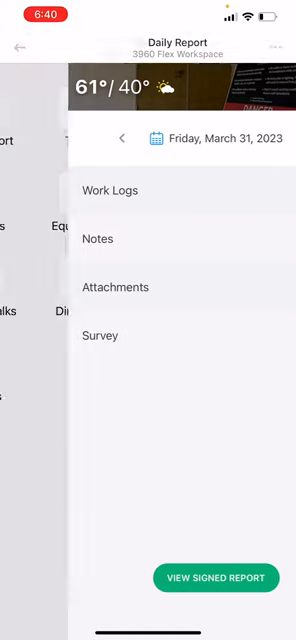
left_click(18, 48)
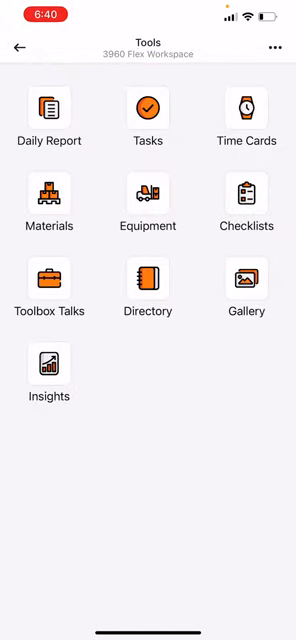
left_click(48, 196)
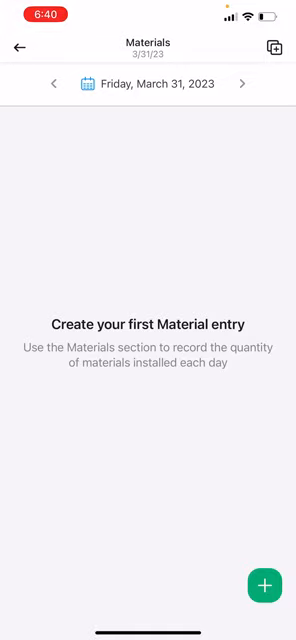
Step: Create a new material named Exit Signs measured in ea
left_click(264, 586)
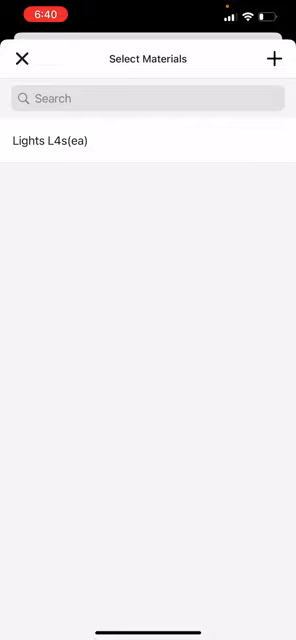
left_click(276, 58)
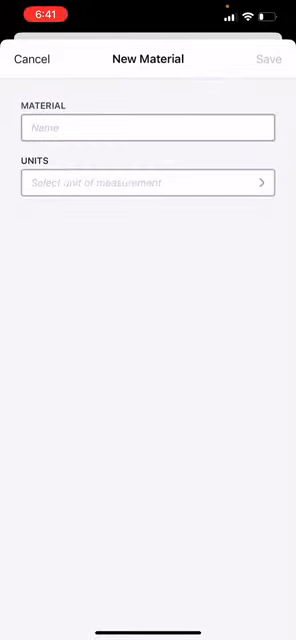
left_click(148, 128)
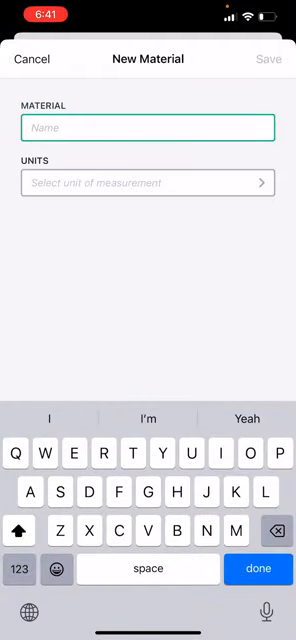
type("Exit Signs")
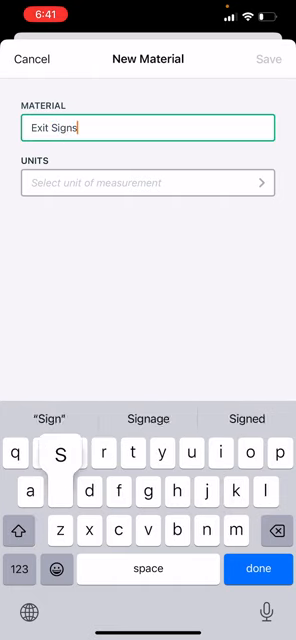
left_click(148, 184)
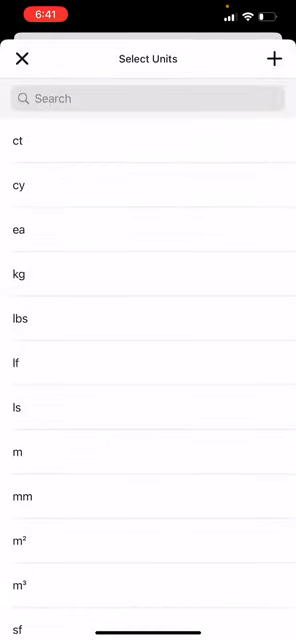
left_click(18, 230)
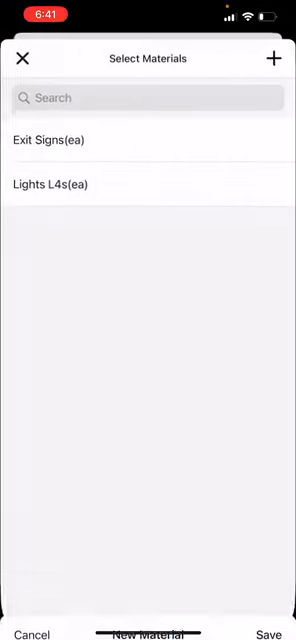
Step: Start an Exit Signs material log with quantity 15 and move to its description
left_click(54, 140)
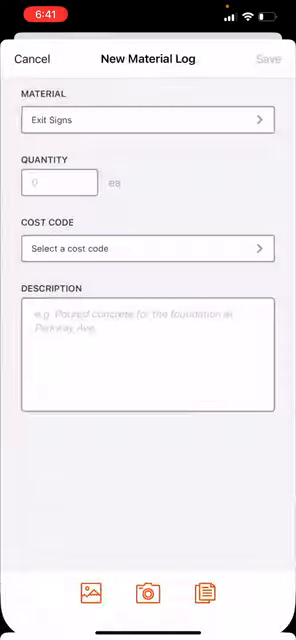
left_click(60, 184)
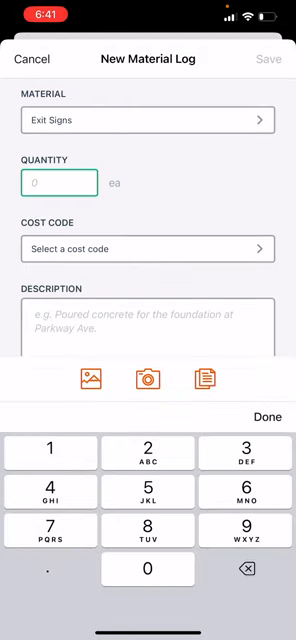
type("15")
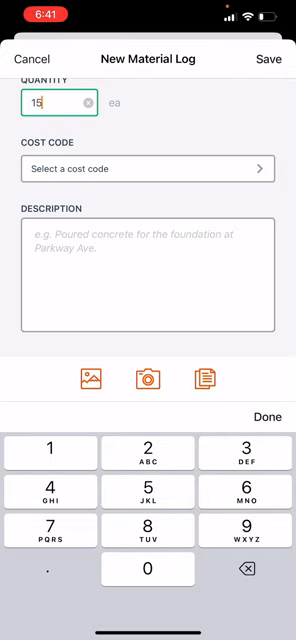
left_click(148, 260)
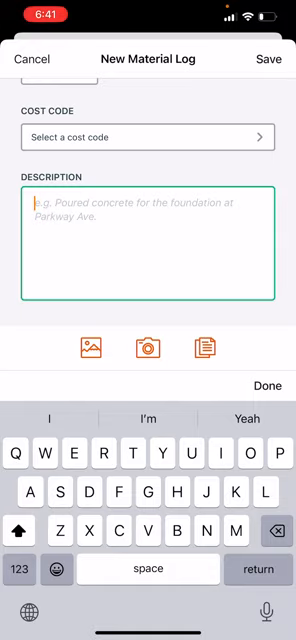
Step: Cancel the Exit Signs log and discard the unsaved changes
left_click(32, 58)
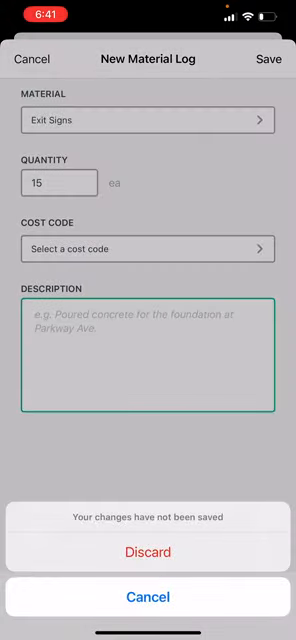
left_click(148, 552)
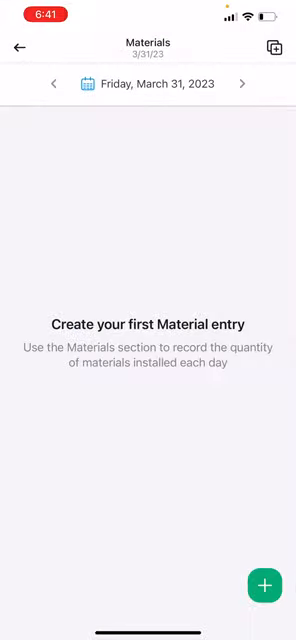
Step: Go to the project's Toolbox Talks and move to April 1
left_click(18, 48)
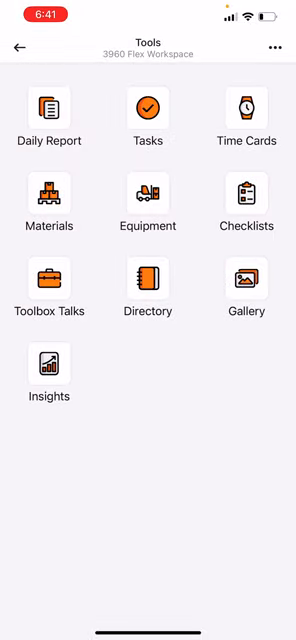
left_click(50, 280)
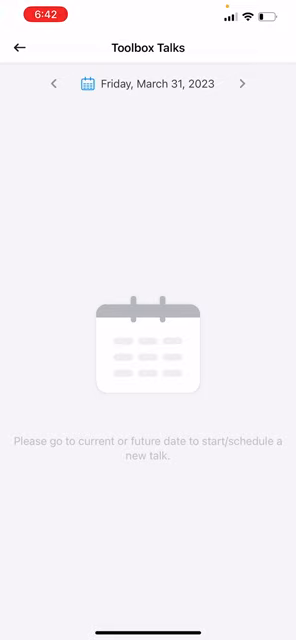
left_click(244, 84)
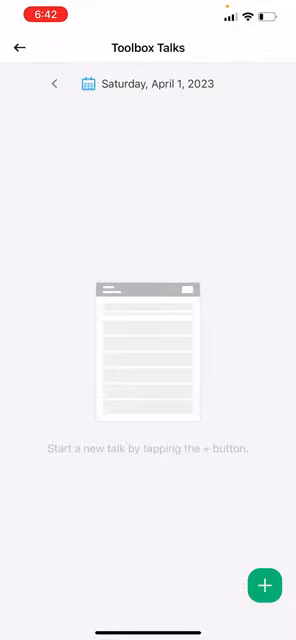
Step: Start a new talk and read through the Extension Cord Safety content
left_click(264, 584)
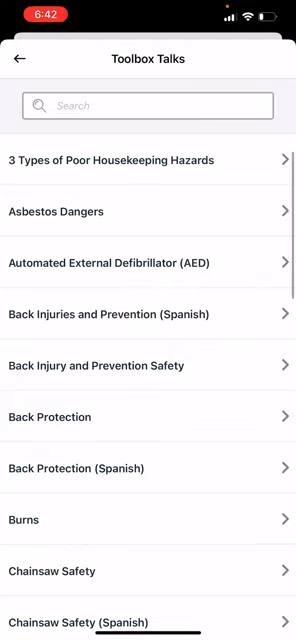
scroll("down", 3)
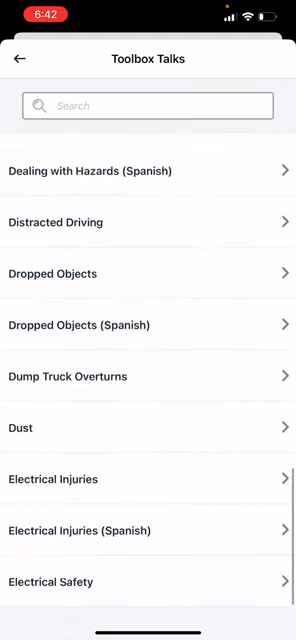
scroll("down", 3)
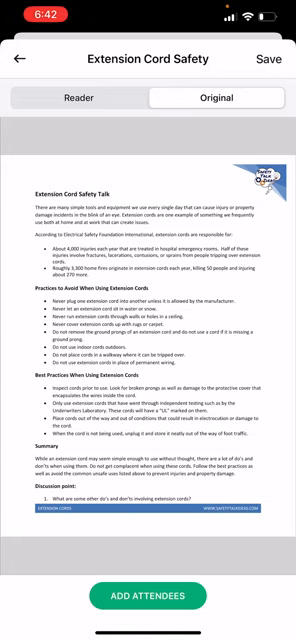
Step: Choose digital attendee signature collection, then back out to the April 1 Toolbox Talks list
left_click(148, 596)
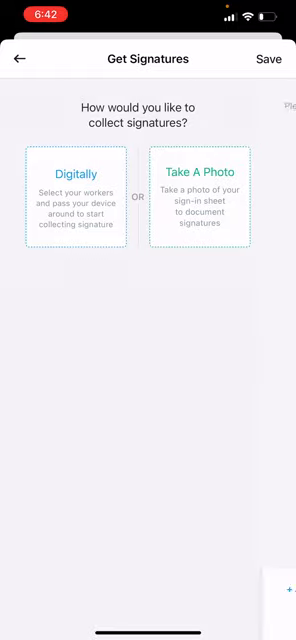
left_click(76, 190)
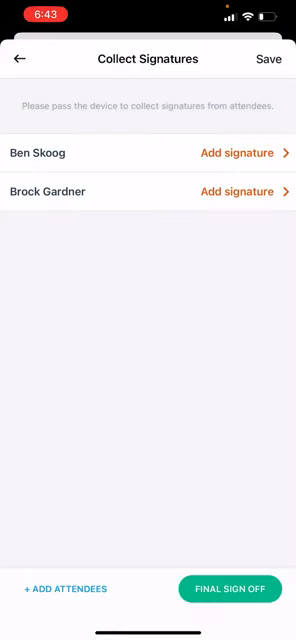
left_click(20, 58)
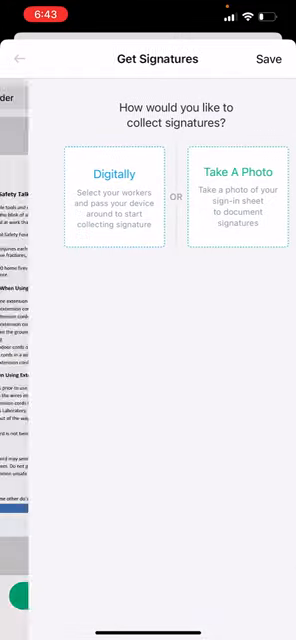
left_click(20, 58)
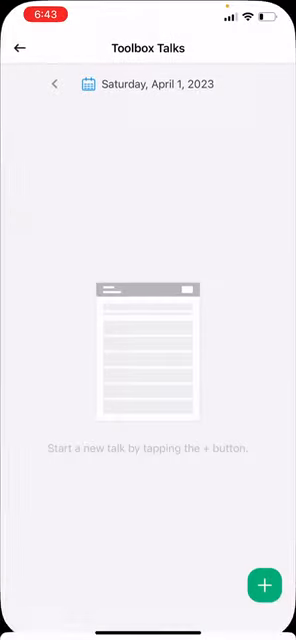
Step: View the project directory of team members and return to Tools
left_click(18, 48)
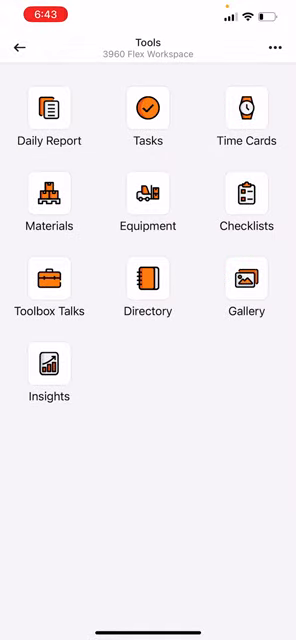
left_click(148, 290)
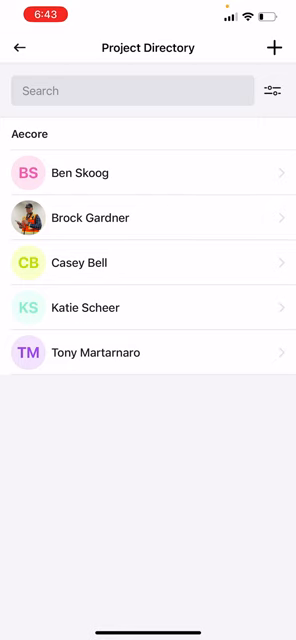
left_click(18, 48)
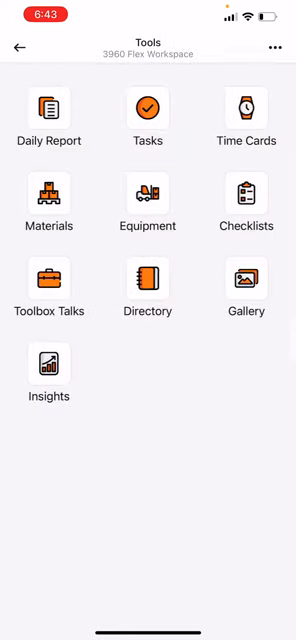
Step: Browse the project photo gallery's March photos
left_click(246, 282)
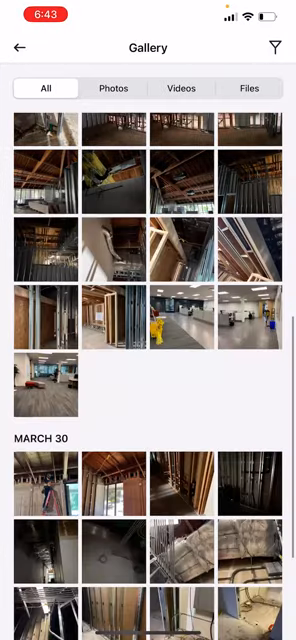
scroll("down", 3)
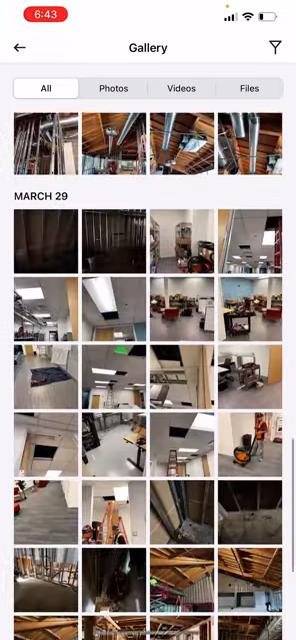
scroll("down", 3)
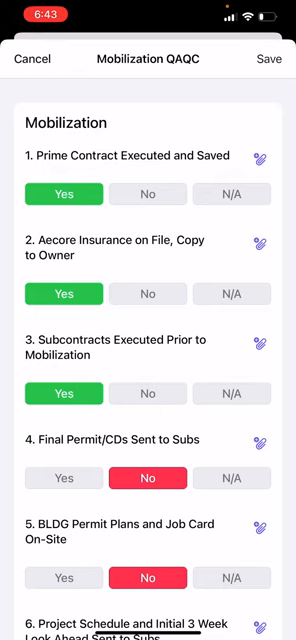
scroll("down", 3)
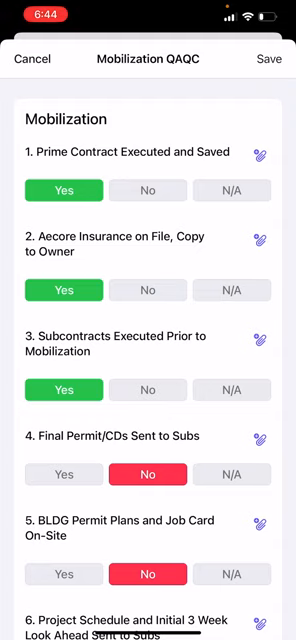
scroll("down", 3)
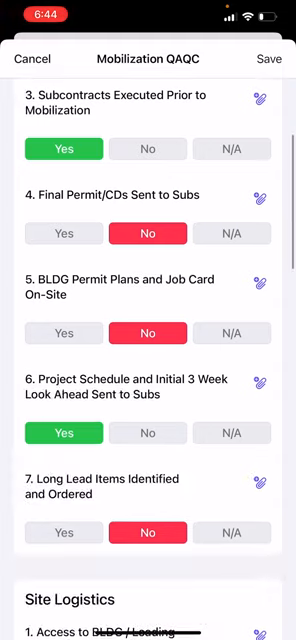
scroll("down", 3)
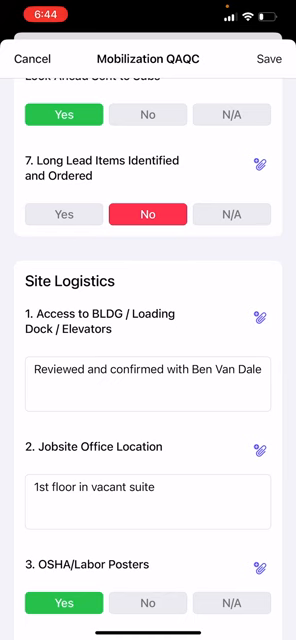
scroll("down", 3)
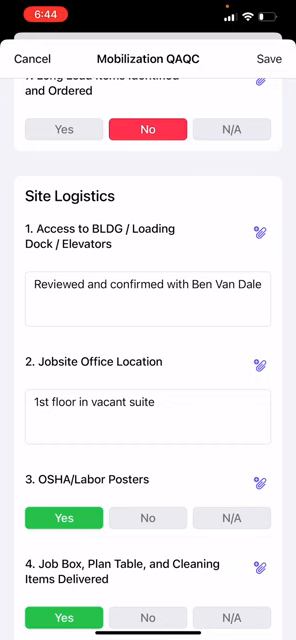
scroll("down", 3)
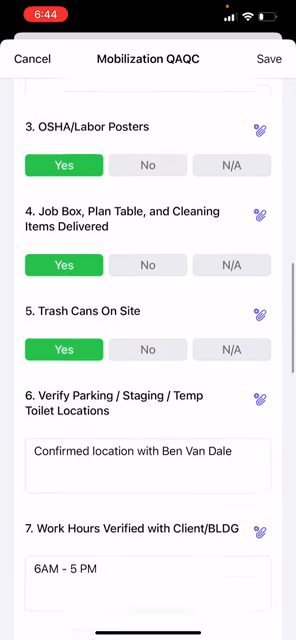
scroll("down", 3)
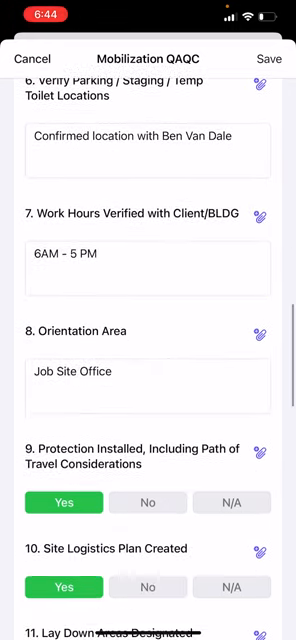
scroll("down", 3)
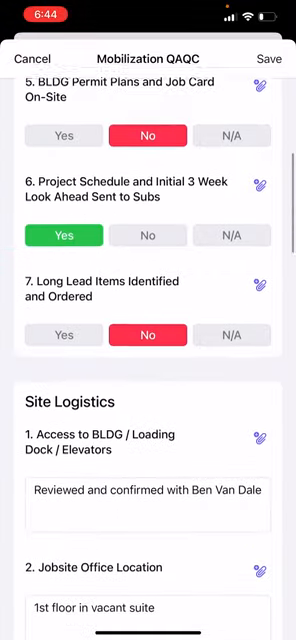
scroll("down", 3)
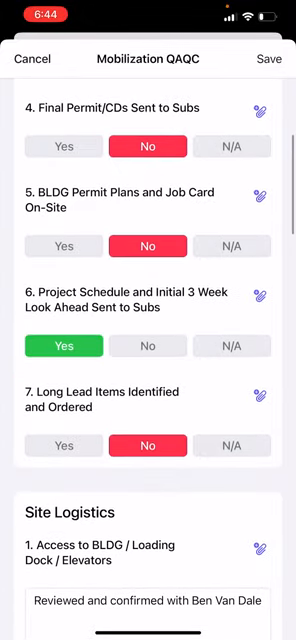
scroll("down", 3)
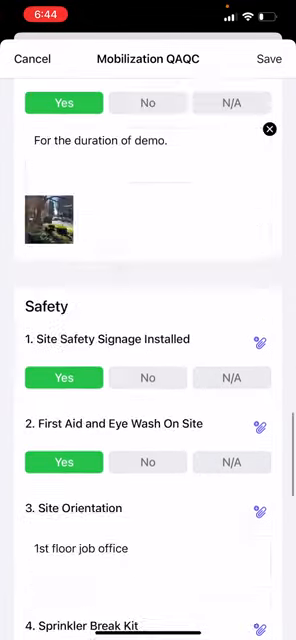
scroll("down", 3)
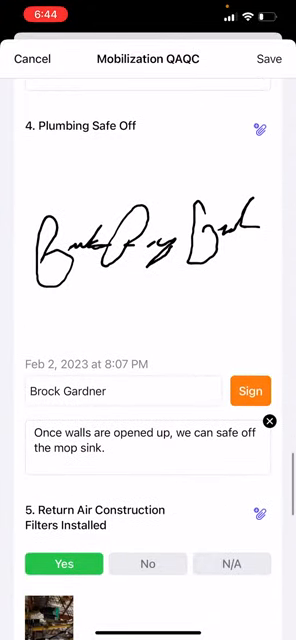
scroll("down", 3)
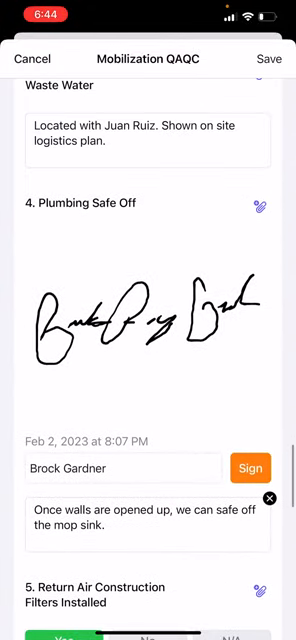
scroll("down", 3)
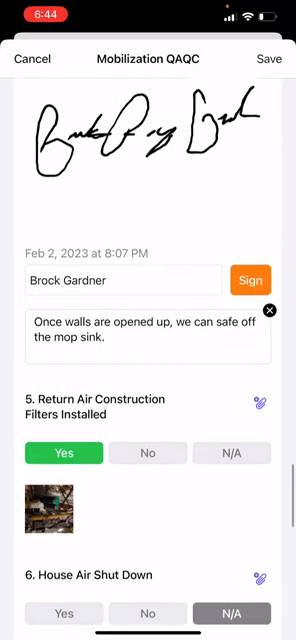
Step: Save the Mobilization QAQC checklist as a draft and leave the checklists list
left_click(268, 58)
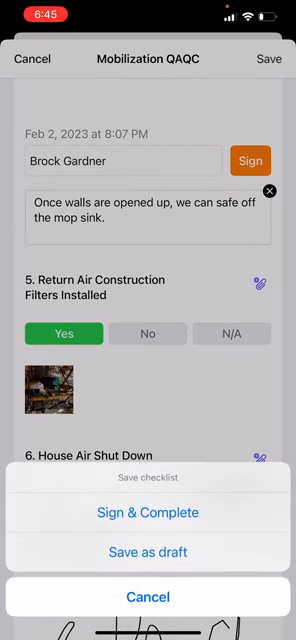
left_click(148, 552)
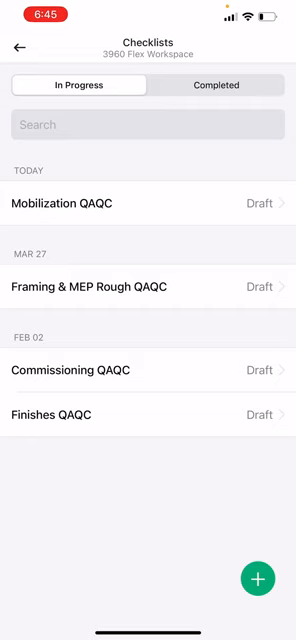
left_click(20, 48)
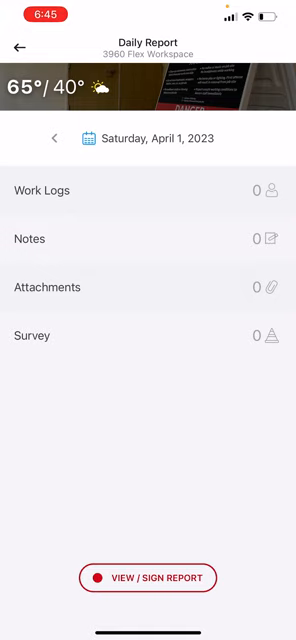
Step: Take another look at the empty April 1 daily report and return to the Tools overview
left_click(20, 48)
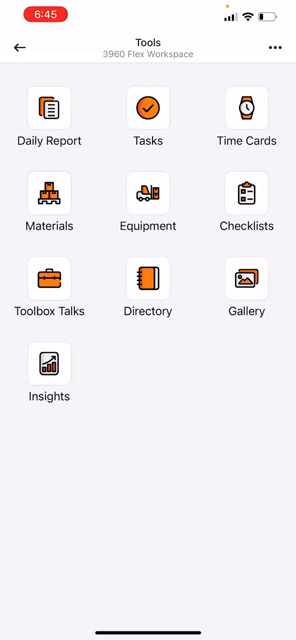
left_click(18, 48)
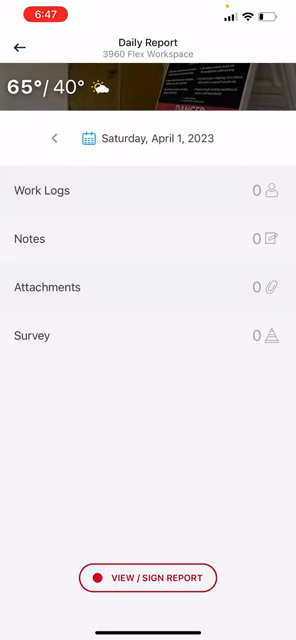
left_click(20, 48)
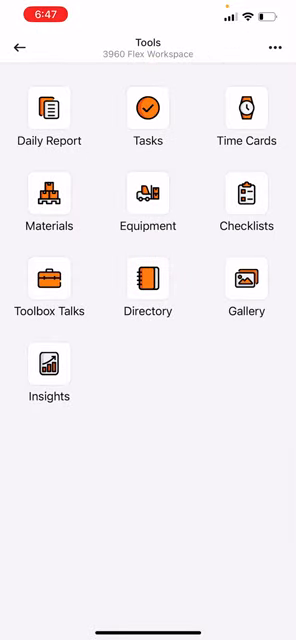